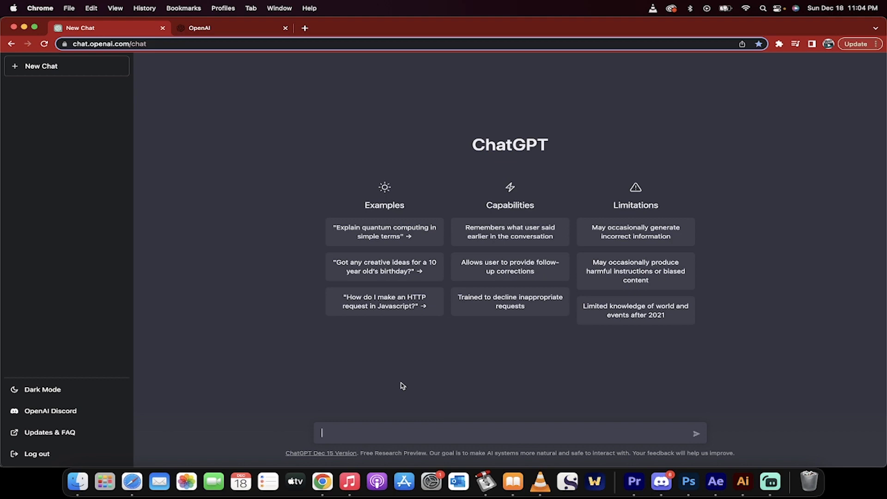
- Bring up the OpenAI homepage and scroll down to its footer links
{"action": "left_click", "coordinate": [226, 27]}
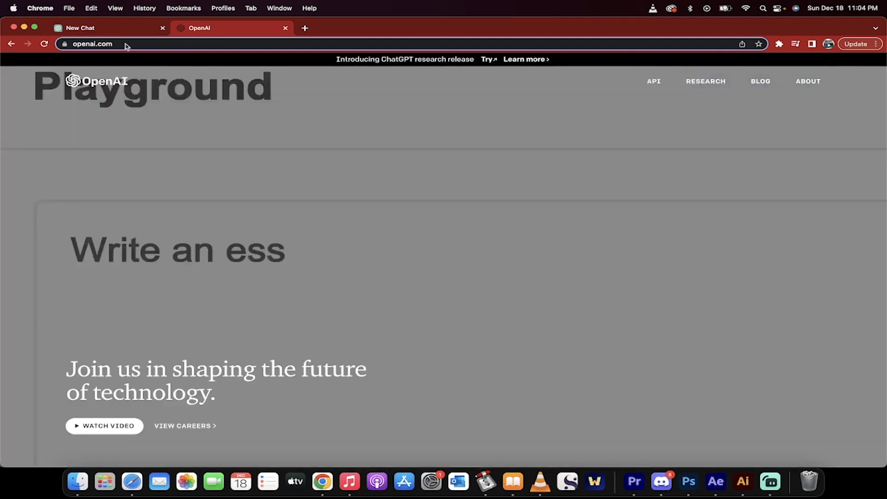
{"action": "scroll", "scroll_direction": "down", "scroll_amount": 3}
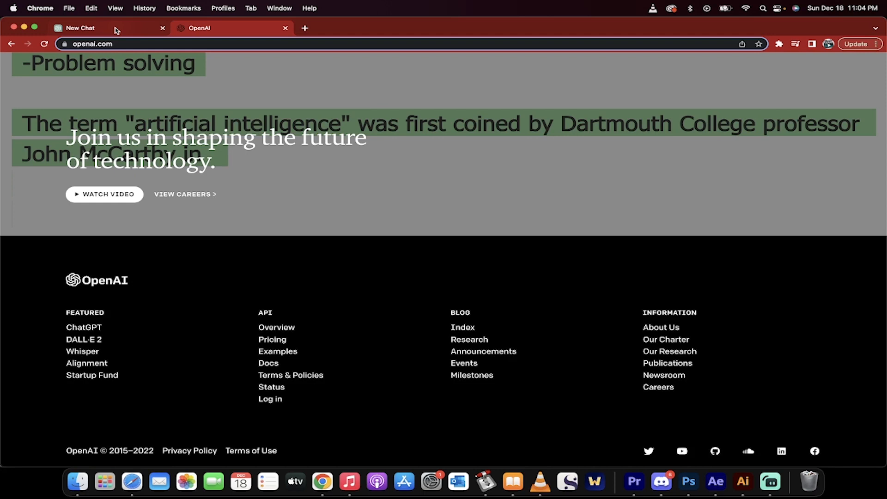
- Back in the new chat, send a prompt for an out-of-office email, December 24–31
{"action": "left_click", "coordinate": [79, 28]}
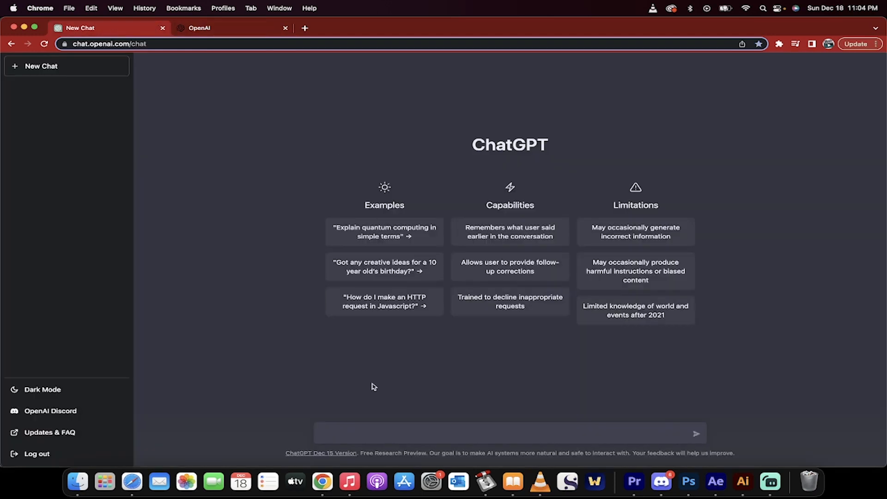
{"action": "mouse_move", "coordinate": [336, 435]}
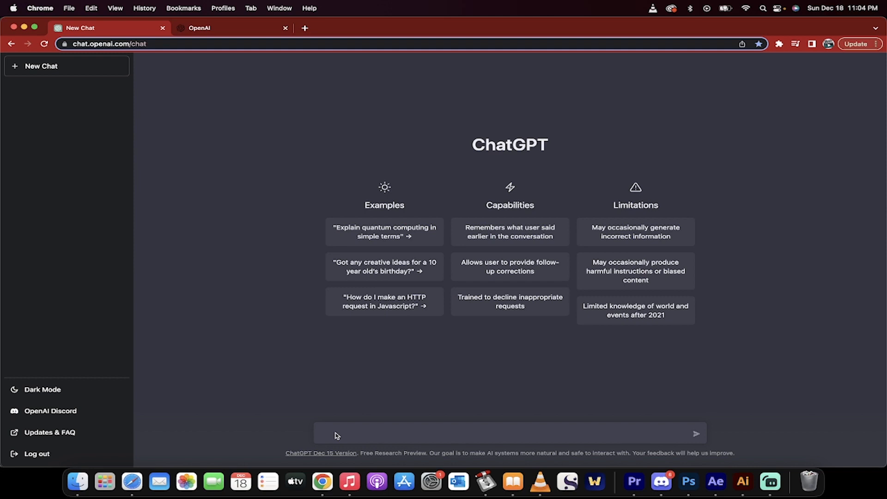
{"action": "type", "text": "write an out of office responder email from dec"}
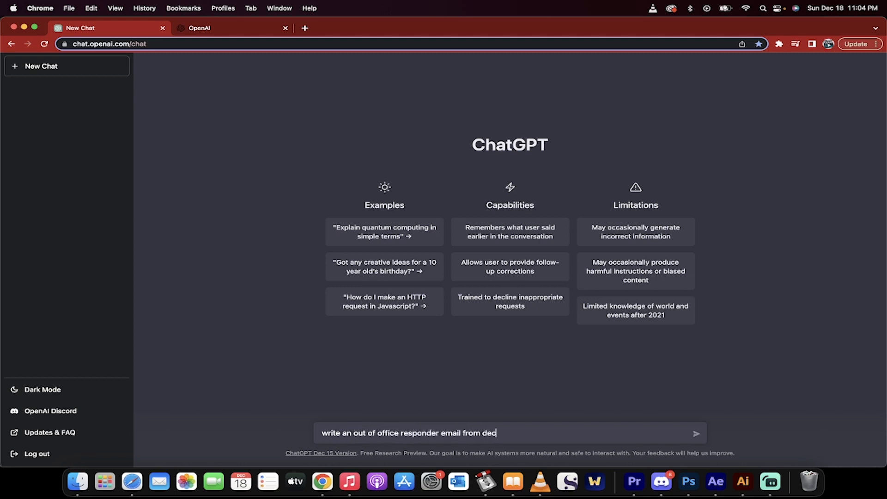
{"action": "type", "text": "emb"}
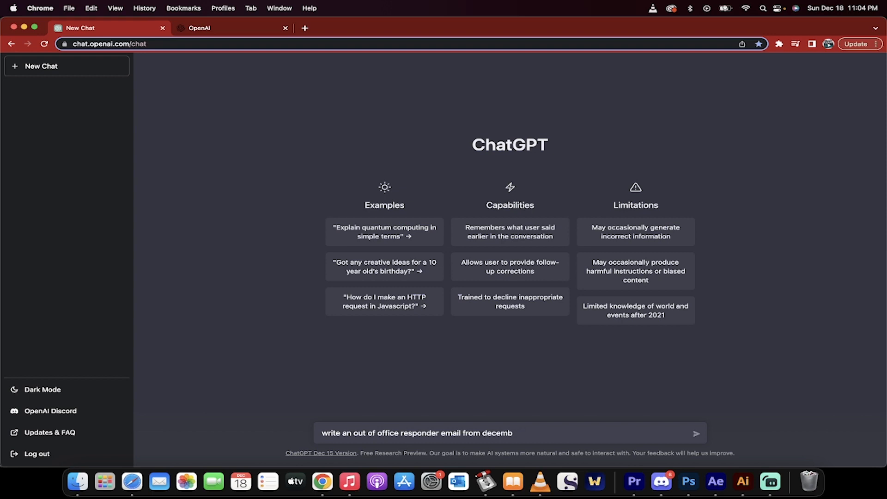
{"action": "type", "text": "er 24 to de"}
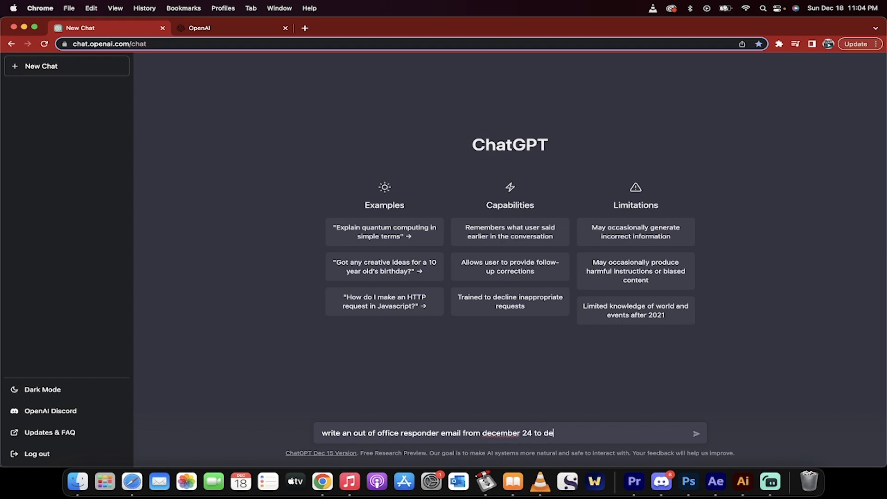
{"action": "type", "text": "cember 31"}
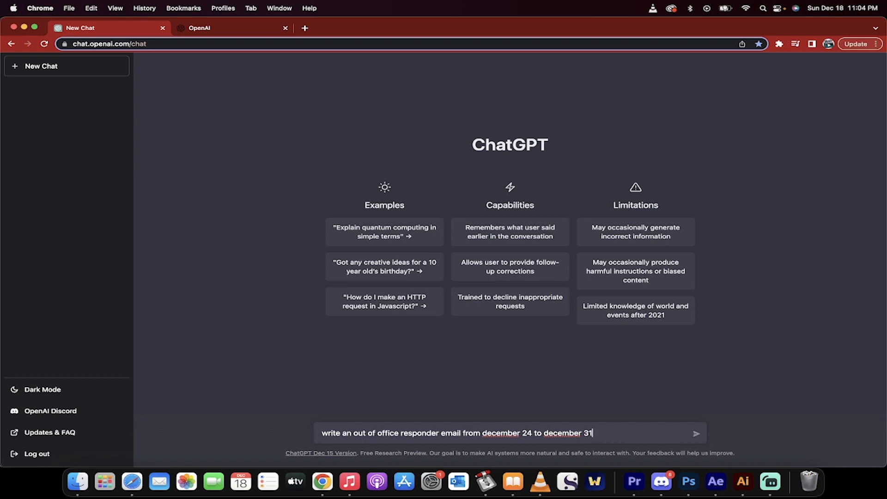
{"action": "left_click", "coordinate": [696, 433]}
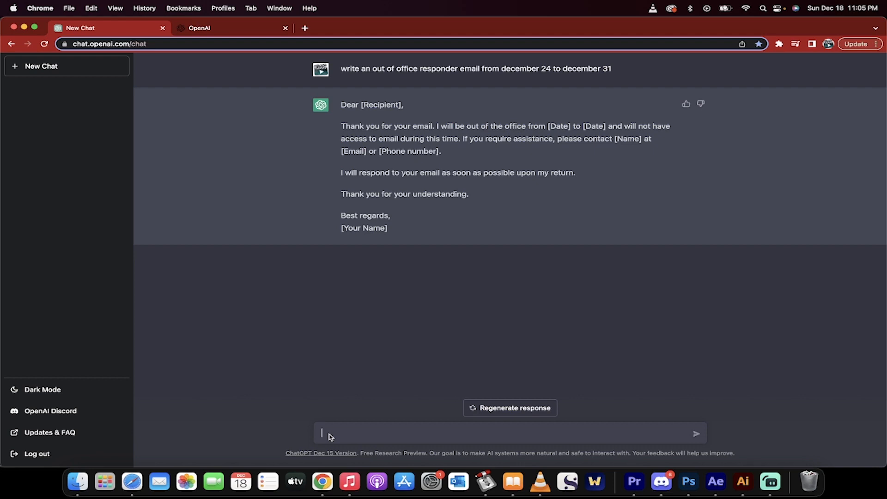
- Ask ChatGPT for a letter accepting the Disneyland job, thanking them for approving the application
{"action": "type", "text": "wri"}
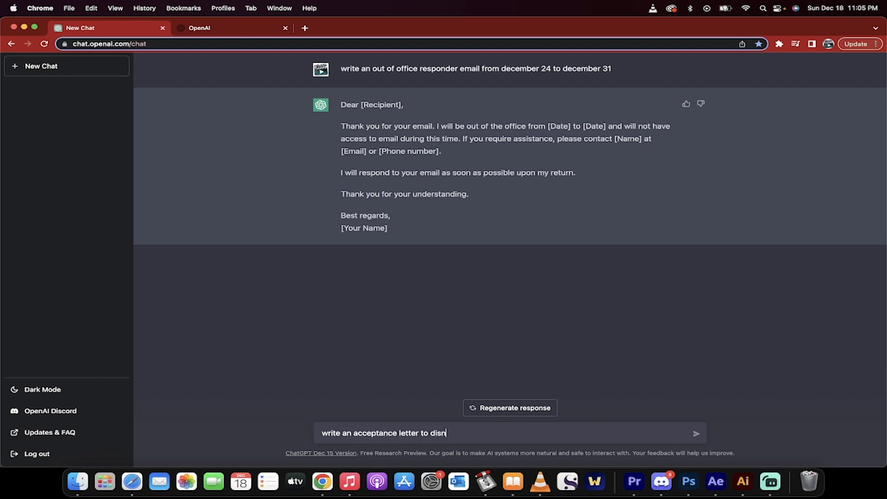
{"action": "type", "text": "eyland"}
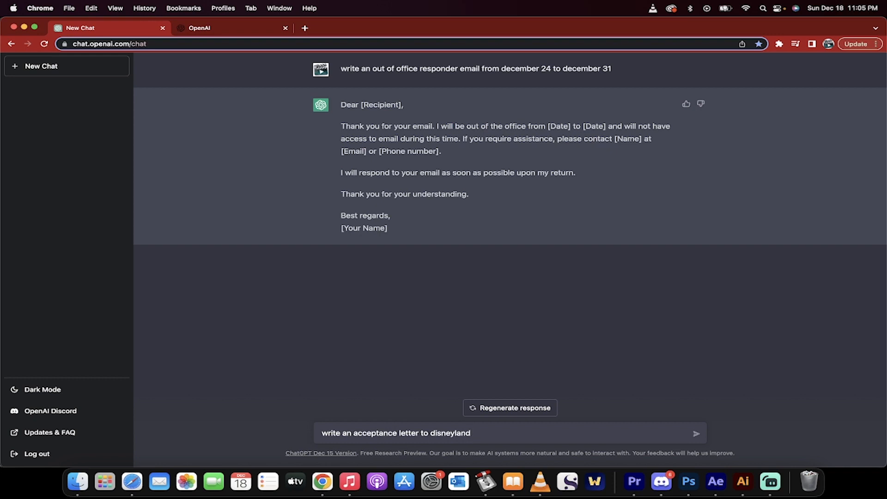
{"action": "type", "text": "tan"}
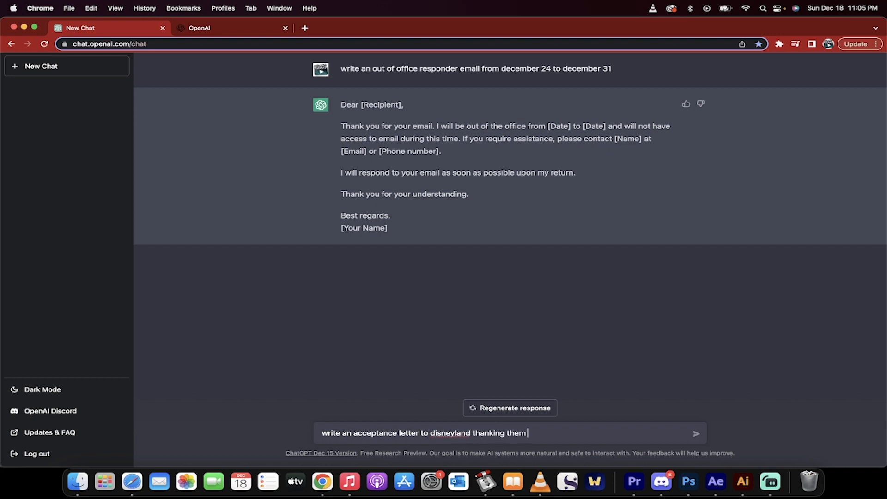
{"action": "type", "text": "for"}
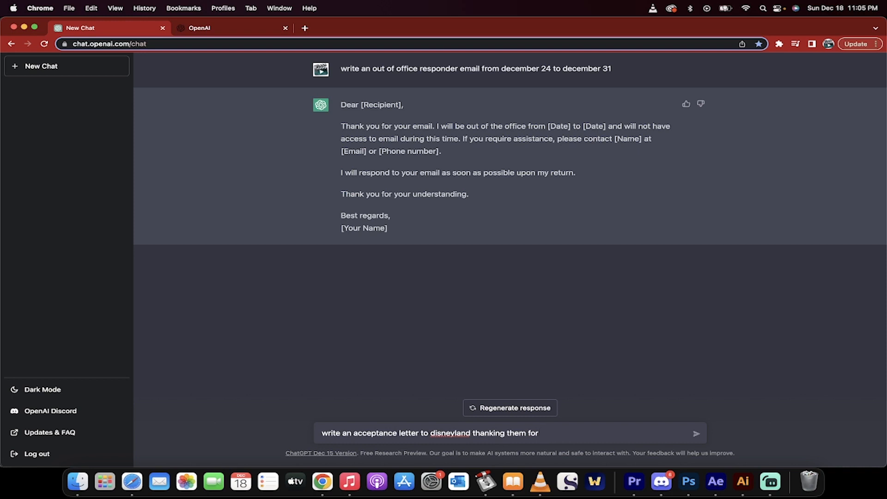
{"action": "type", "text": "approving my"}
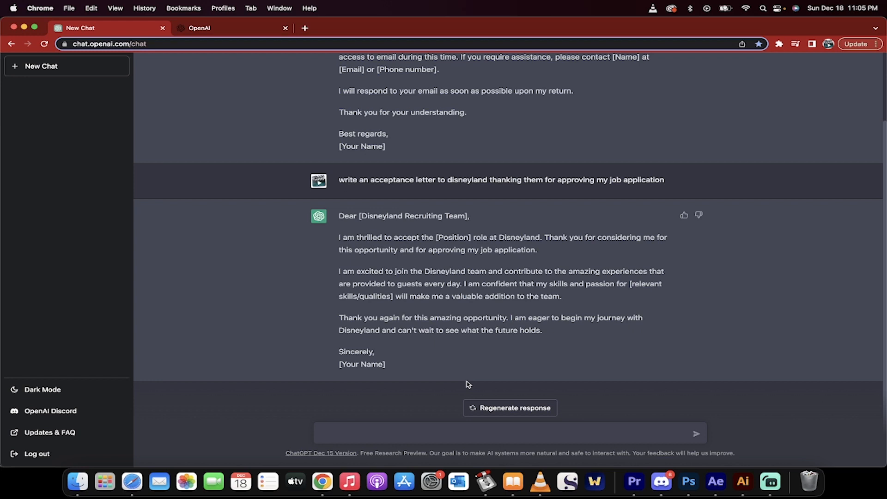
{"action": "mouse_move", "coordinate": [378, 438]}
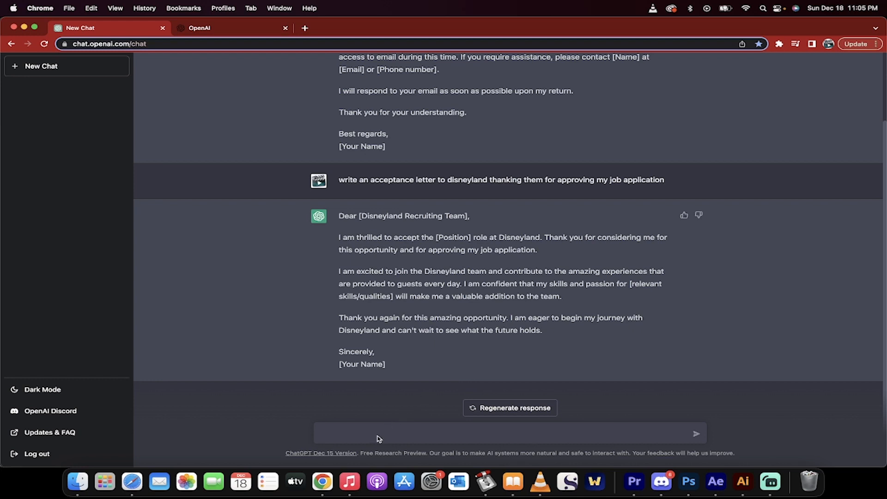
- Submit a prompt requesting a detailed business case for using social media for our small business
{"action": "type", "text": "write a business case f"}
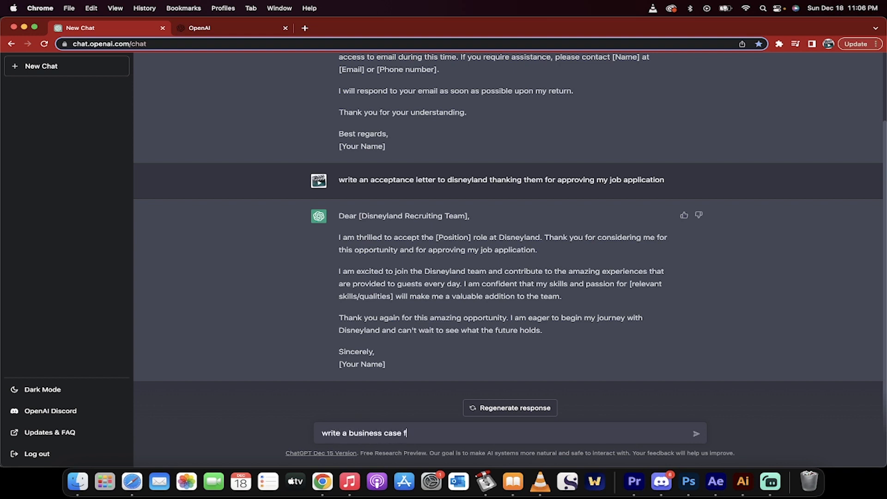
{"action": "type", "text": "or"}
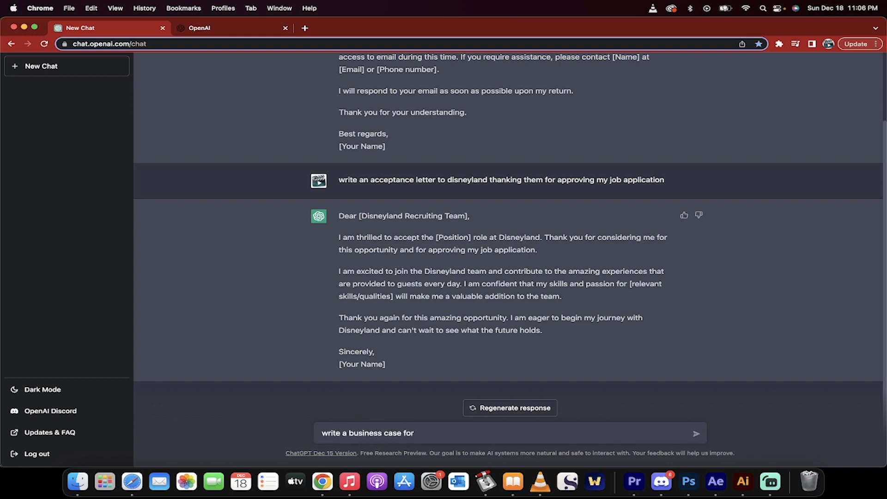
{"action": "type", "text": "using"}
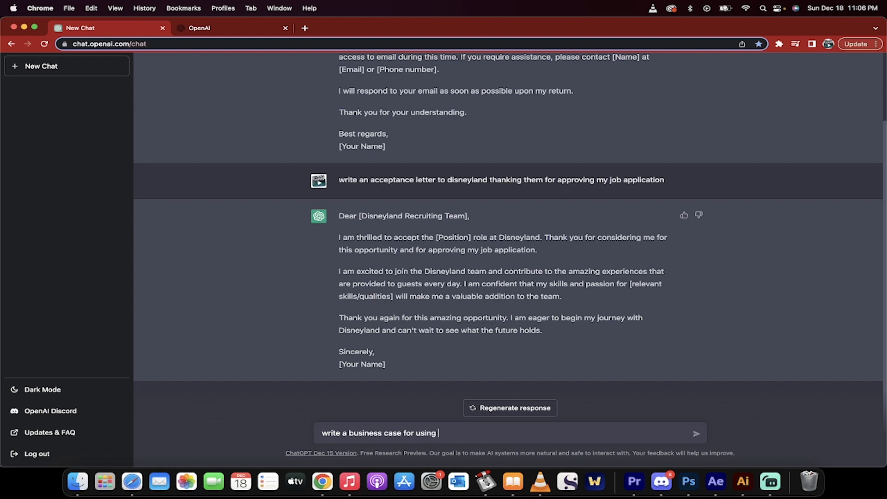
{"action": "type", "text": "social media"}
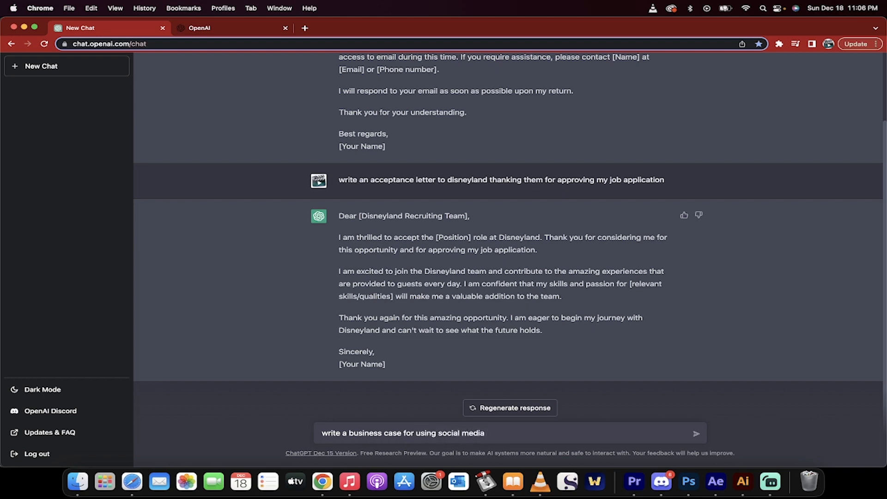
{"action": "type", "text": "for our small business"}
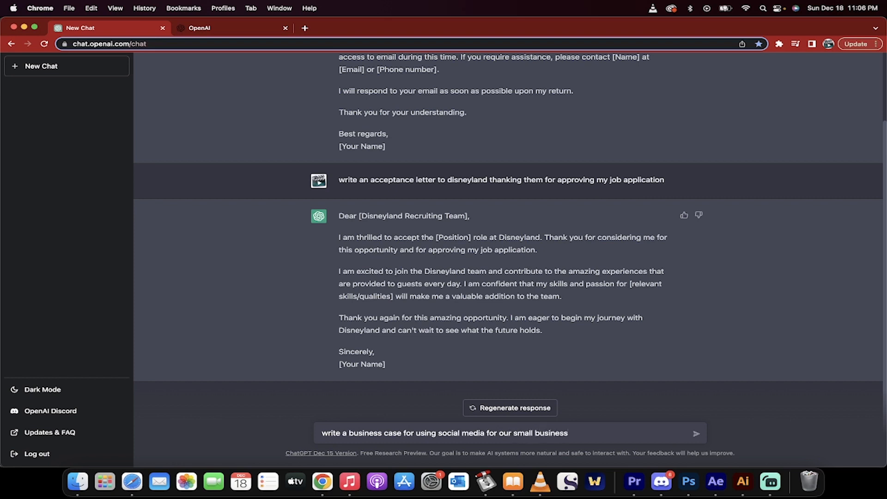
{"action": "type", "text": "Ple"}
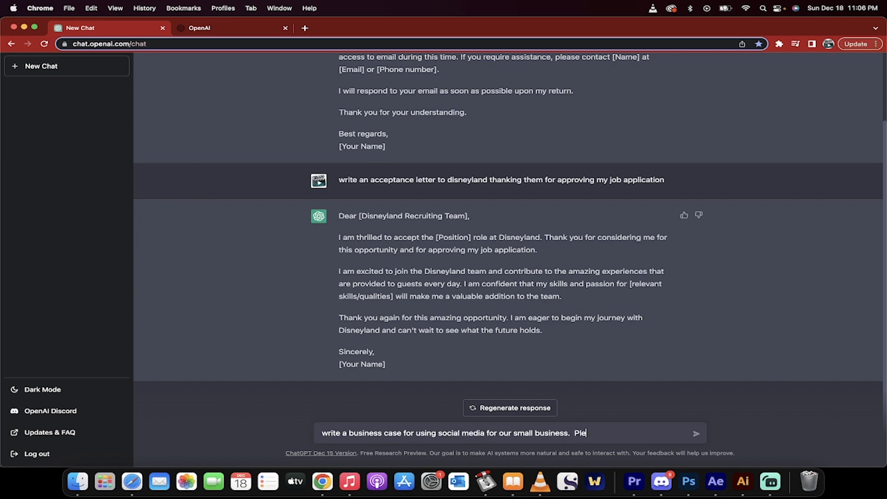
{"action": "type", "text": "Detailed vre"}
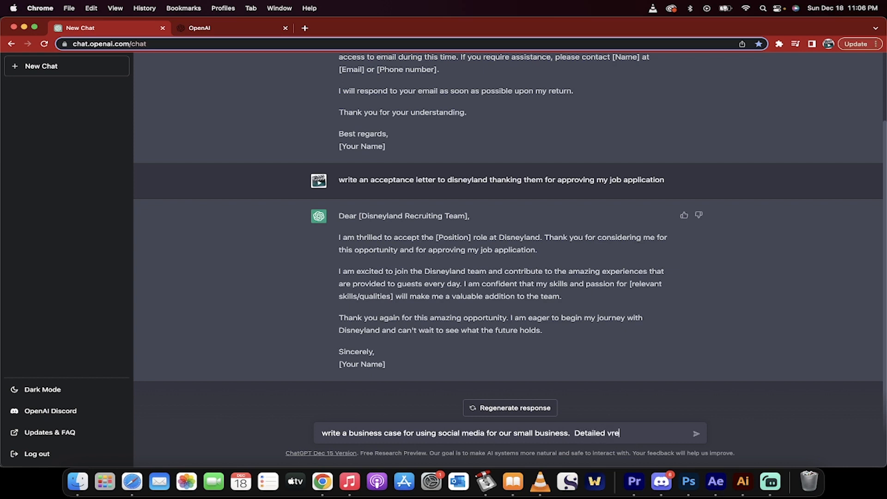
{"action": "key", "text": "Backspace"}
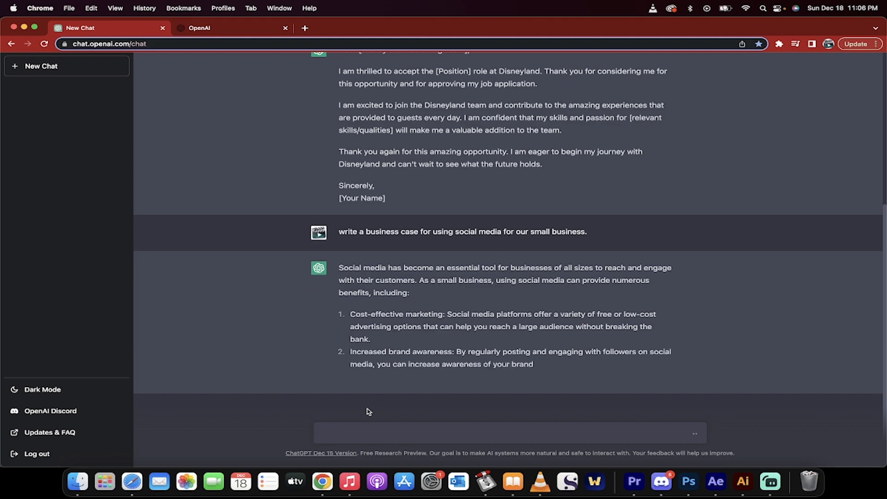
- Scroll through the completed five-benefit social media business case, then start a new prompt
{"action": "scroll", "scroll_direction": "down", "scroll_amount": 3}
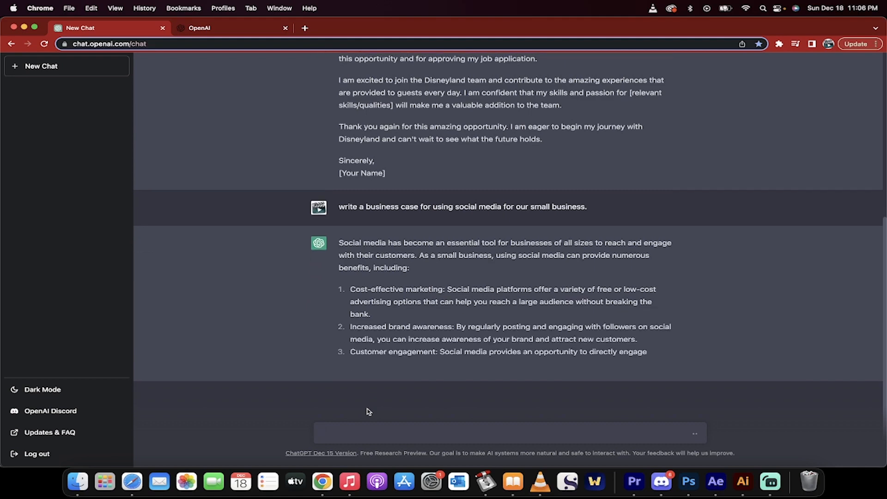
{"action": "scroll", "scroll_direction": "down", "scroll_amount": 3}
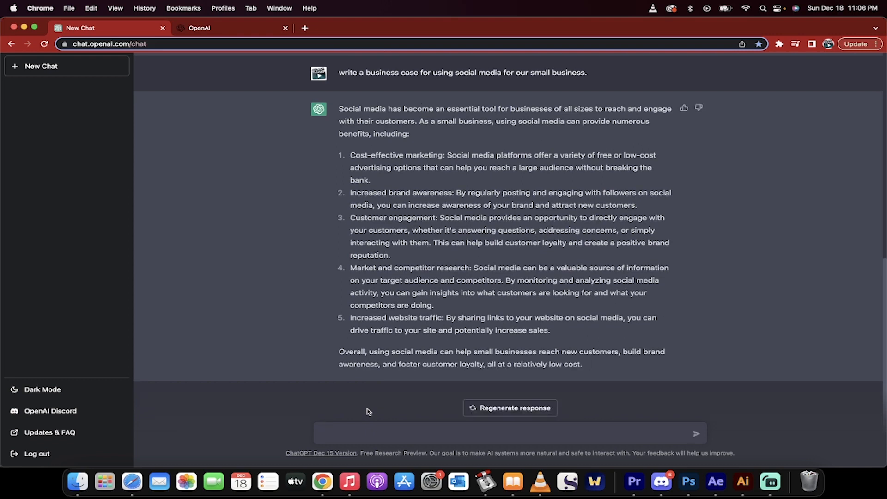
{"action": "type", "text": "e"}
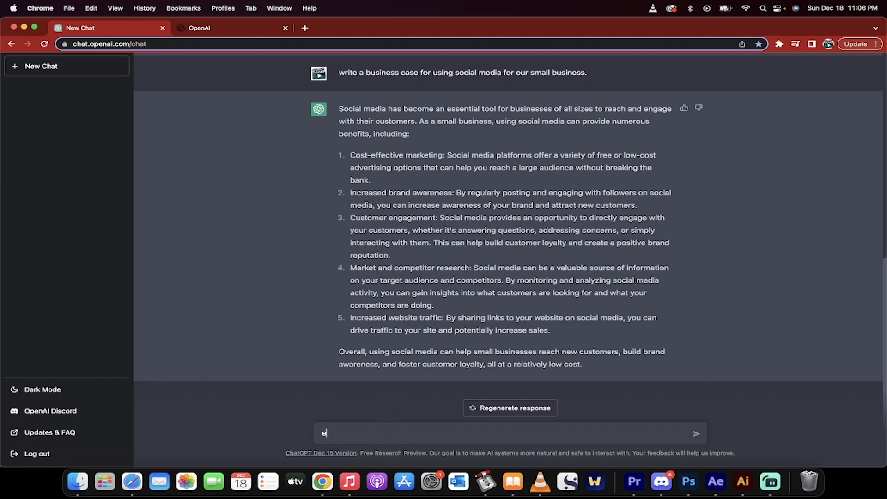